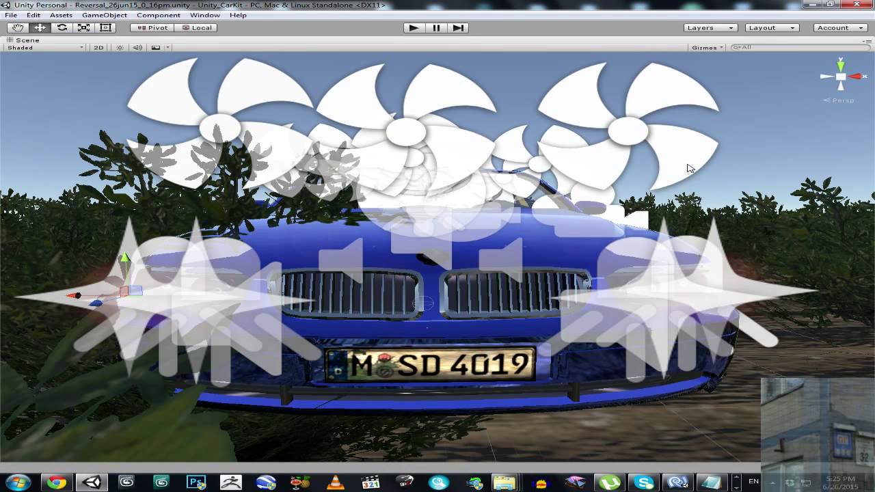
pyautogui.moveTo(555, 117)
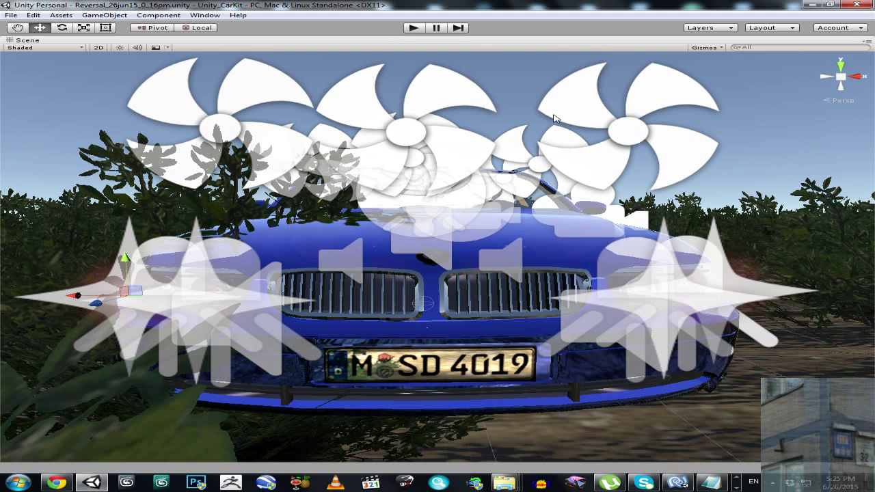
pyautogui.moveTo(419, 61)
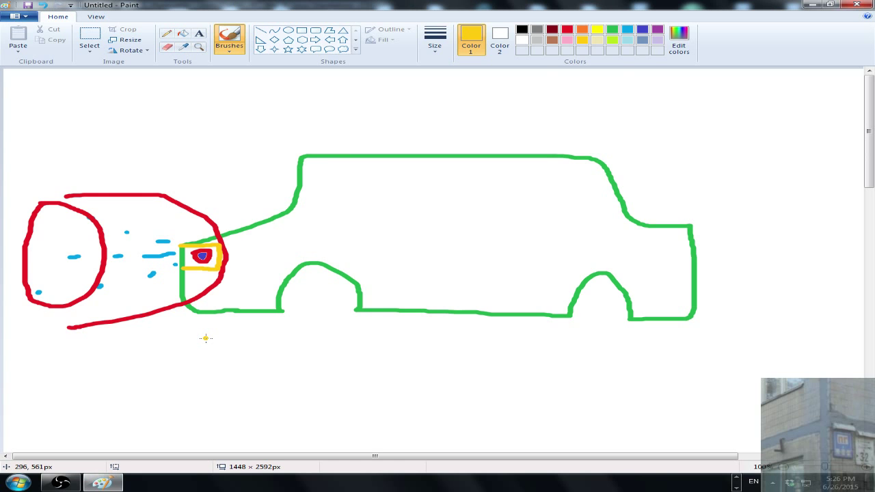
# - Sketch the car side view with the headlight flare boxed in, then return to Unity
pyautogui.click(90, 38)
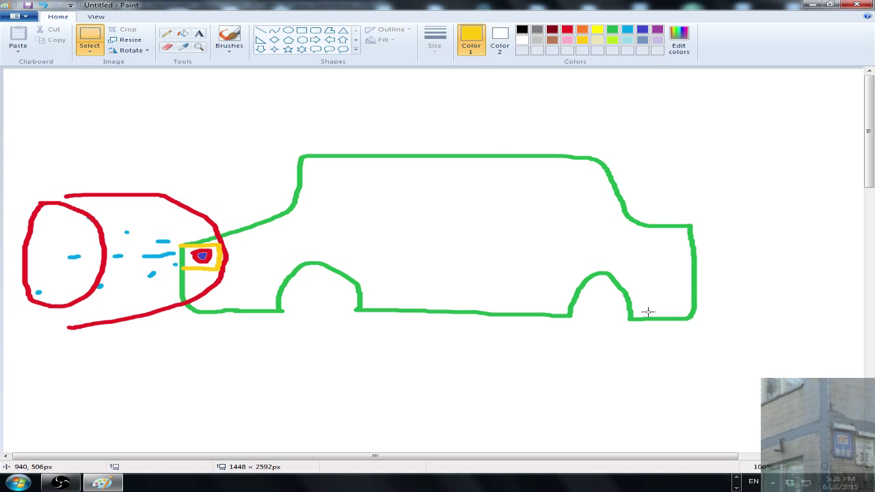
pyautogui.moveTo(232, 311)
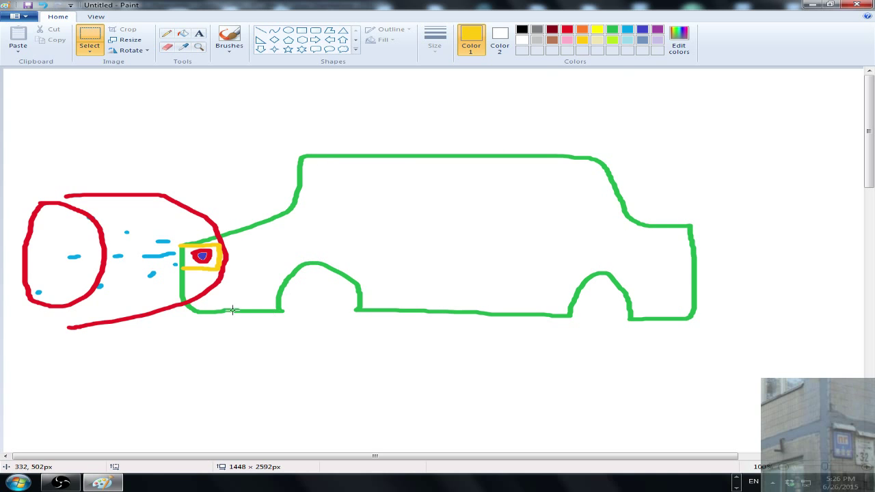
pyautogui.moveTo(190, 301)
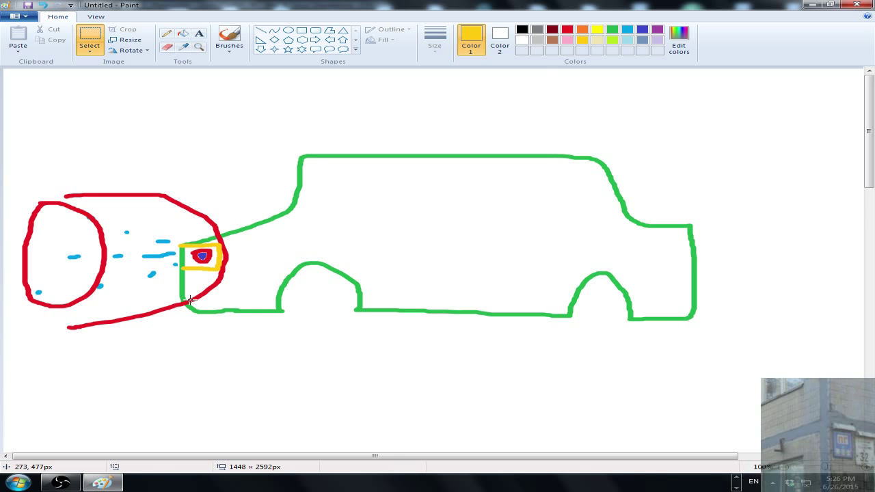
pyautogui.moveTo(203, 256)
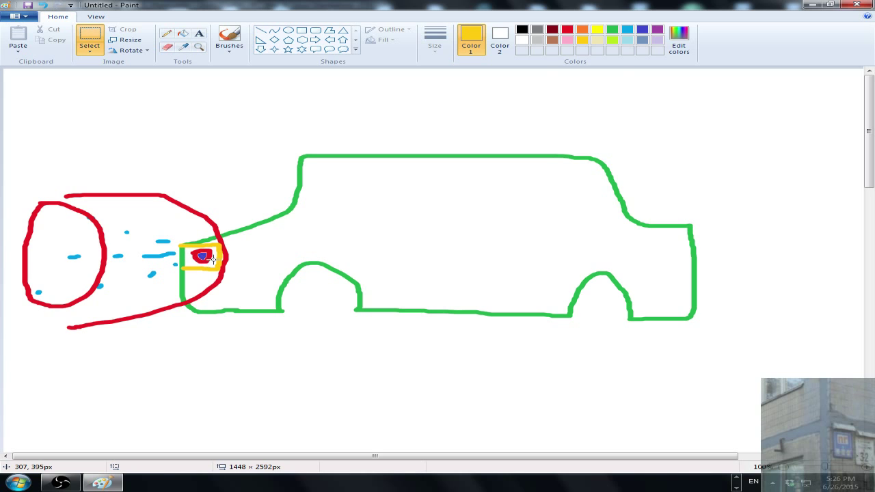
pyautogui.moveTo(205, 259)
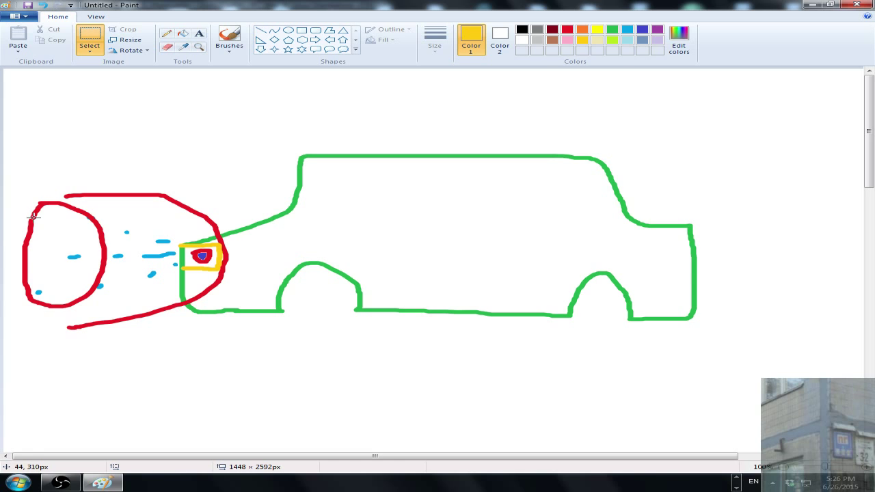
pyautogui.moveTo(71, 201)
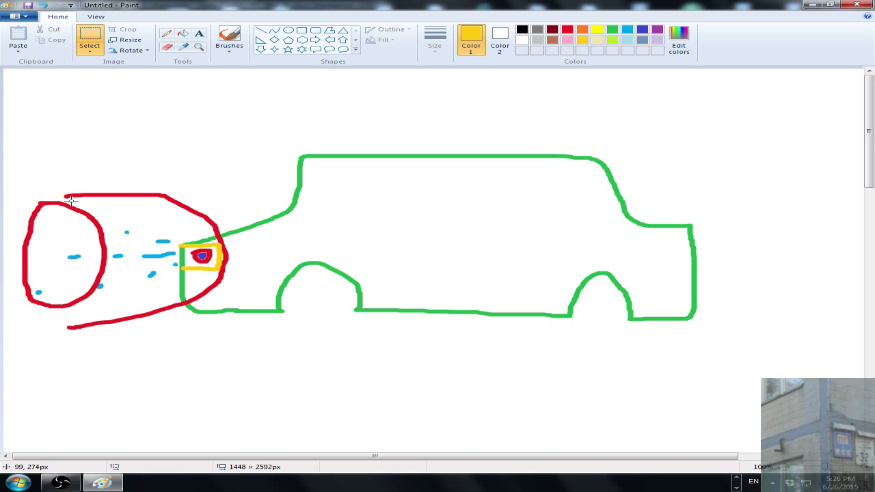
pyautogui.moveTo(170, 131)
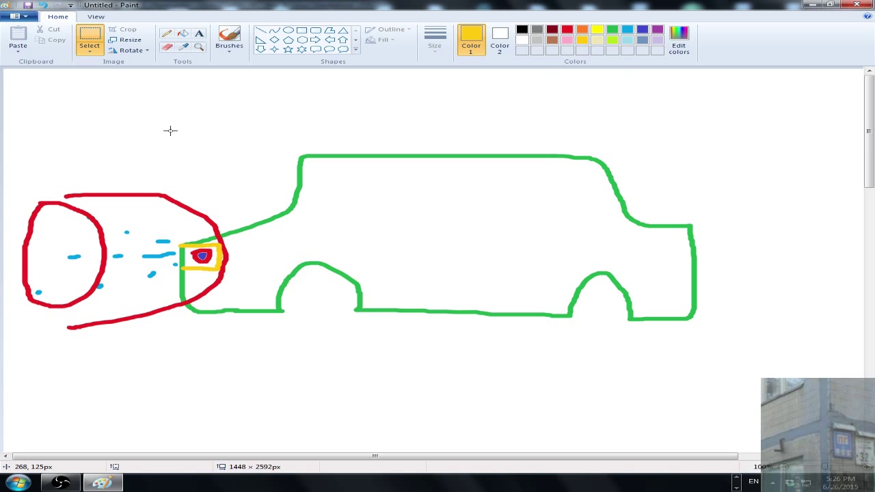
pyautogui.moveTo(33, 325)
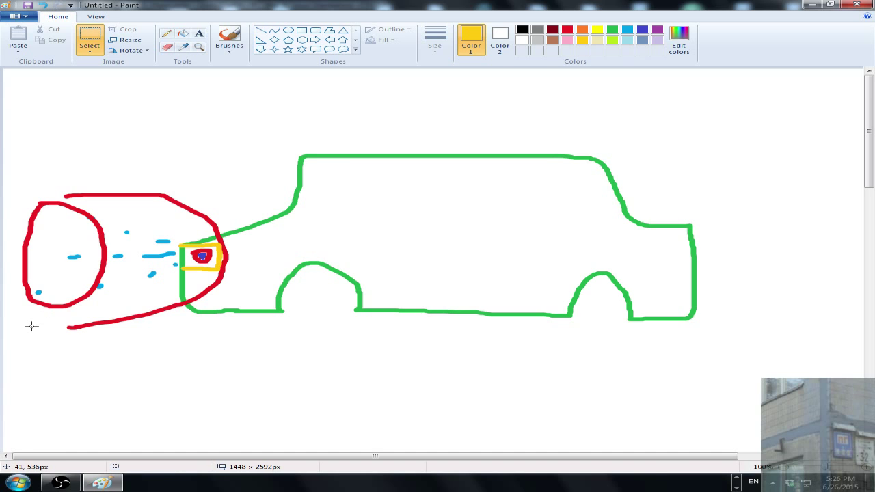
pyautogui.moveTo(391, 221)
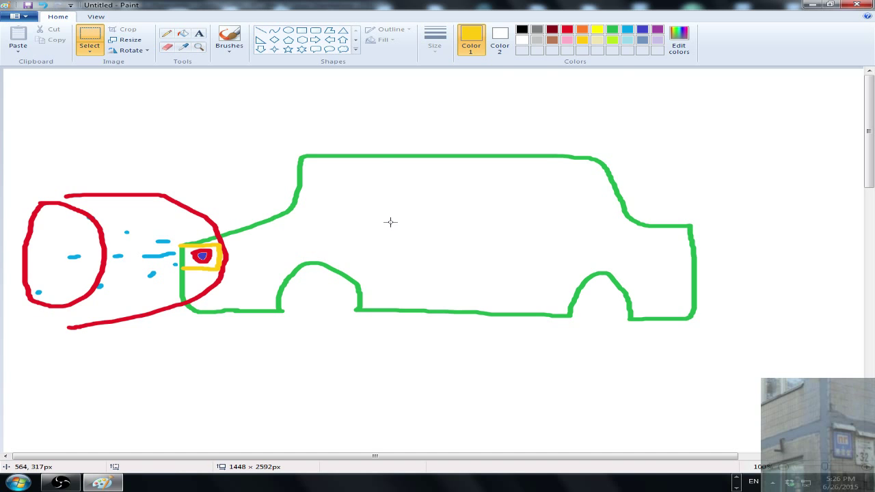
pyautogui.moveTo(334, 189)
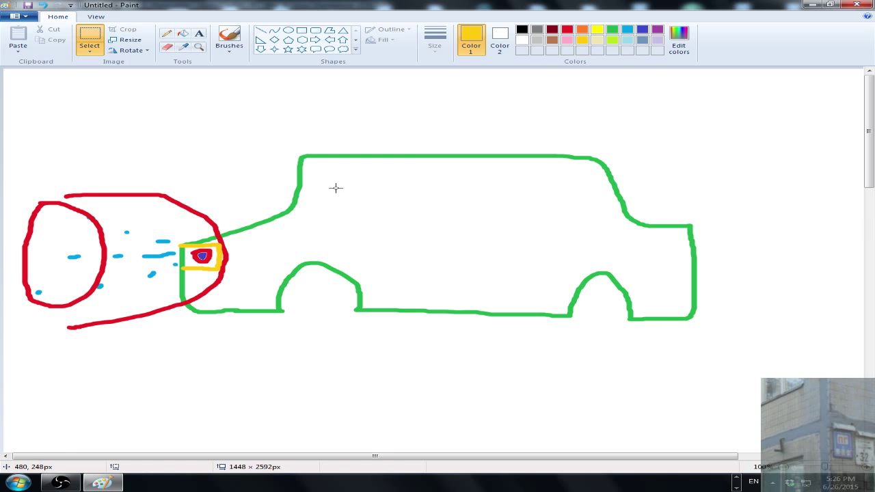
pyautogui.moveTo(151, 183)
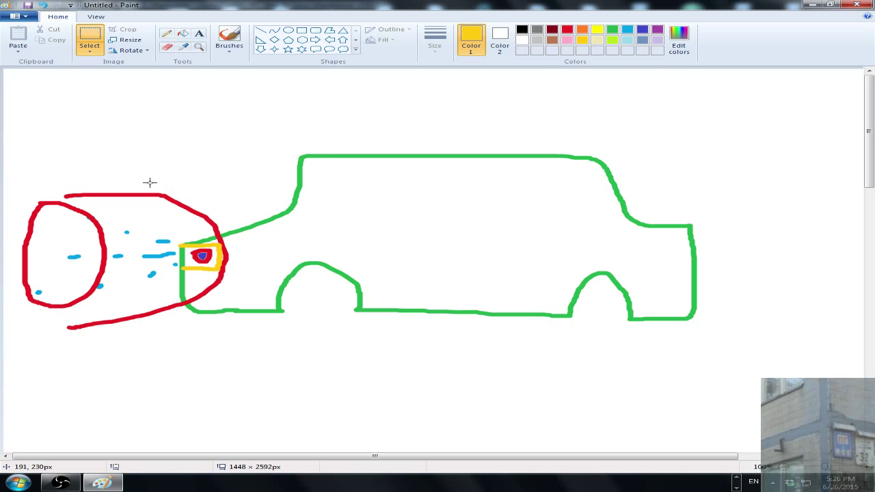
pyautogui.moveTo(159, 256)
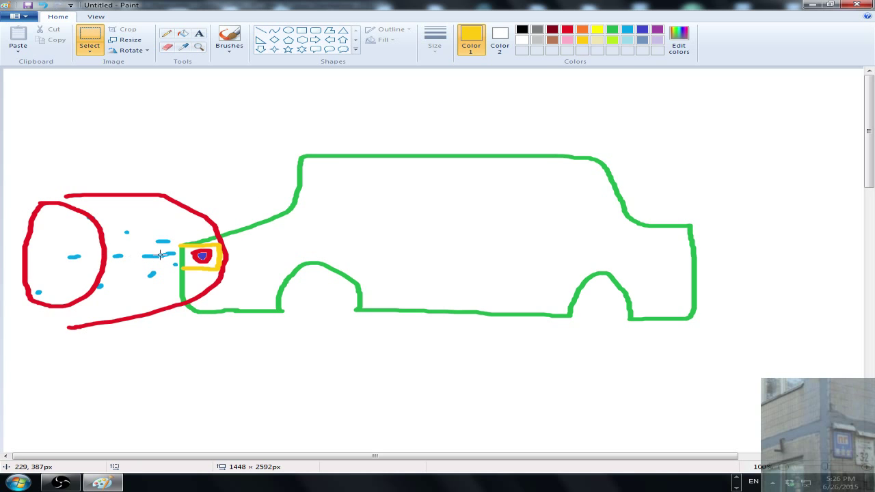
pyautogui.moveTo(218, 264)
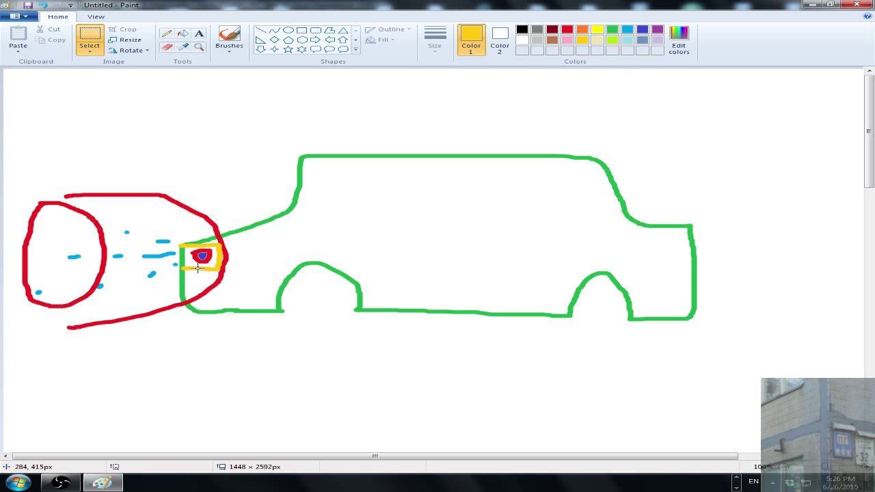
pyautogui.moveTo(203, 243)
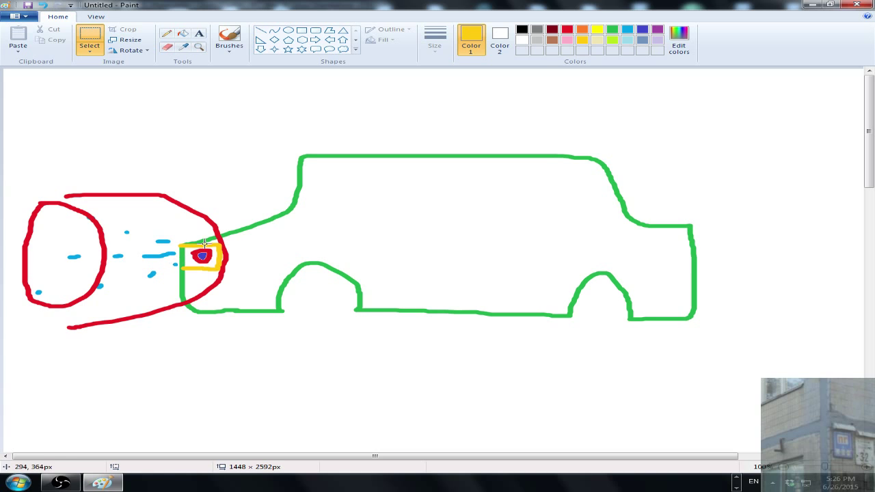
pyautogui.moveTo(82, 179)
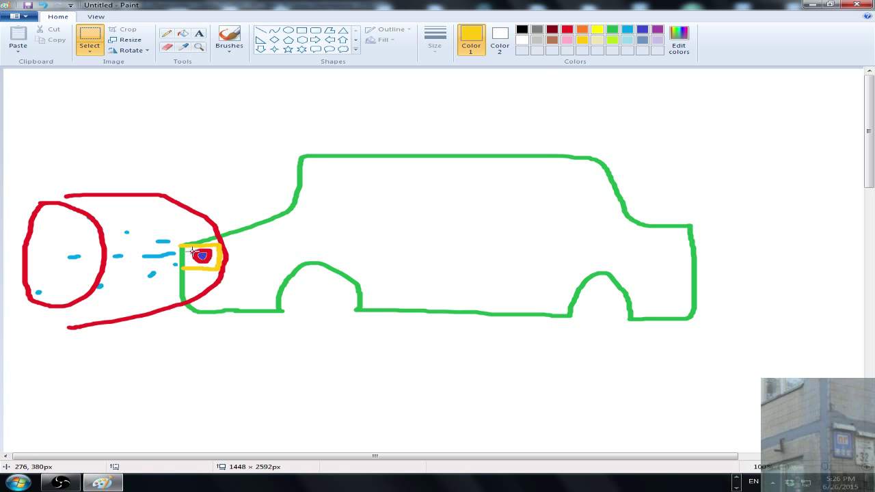
pyautogui.moveTo(798, 228)
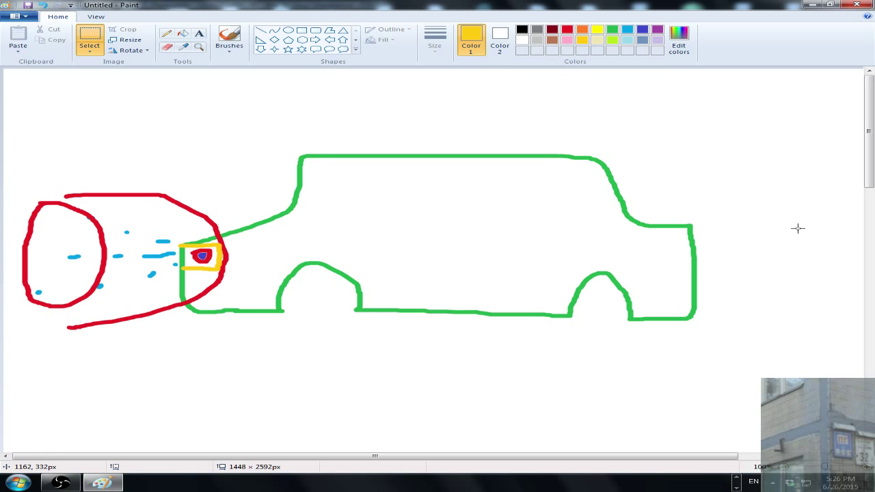
pyautogui.moveTo(213, 246)
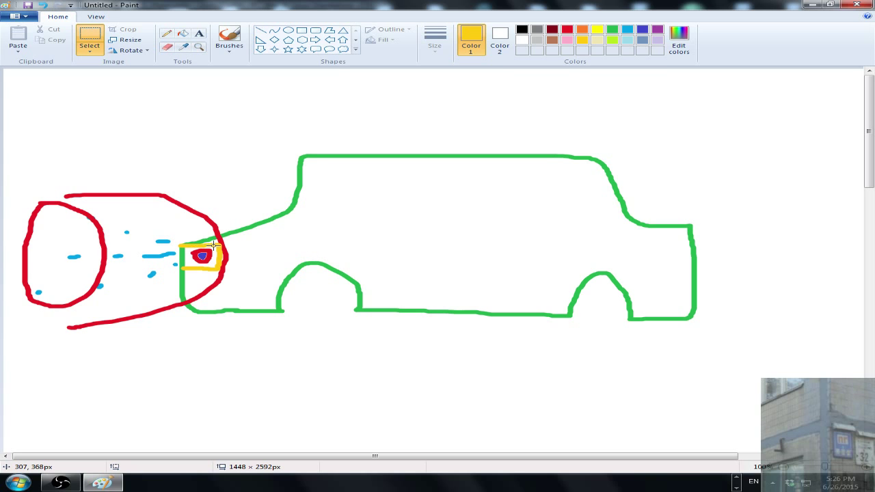
pyautogui.moveTo(218, 259)
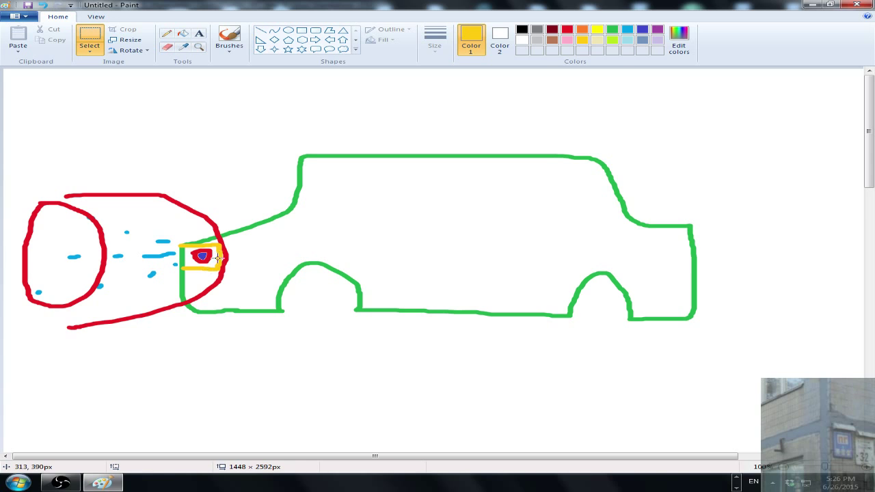
pyautogui.moveTo(220, 267)
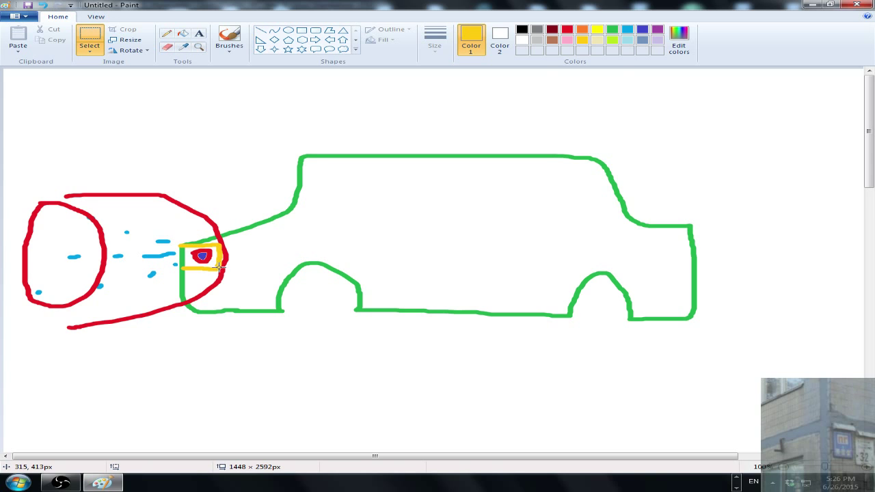
pyautogui.moveTo(183, 246)
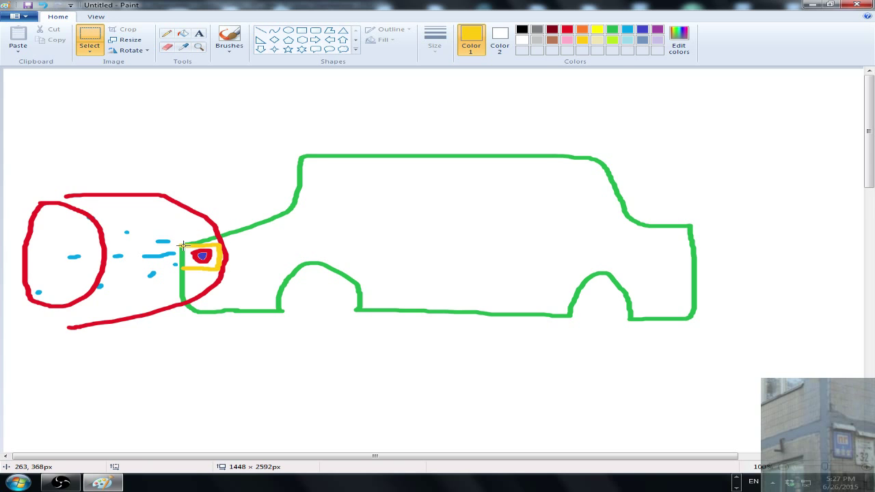
pyautogui.moveTo(216, 245)
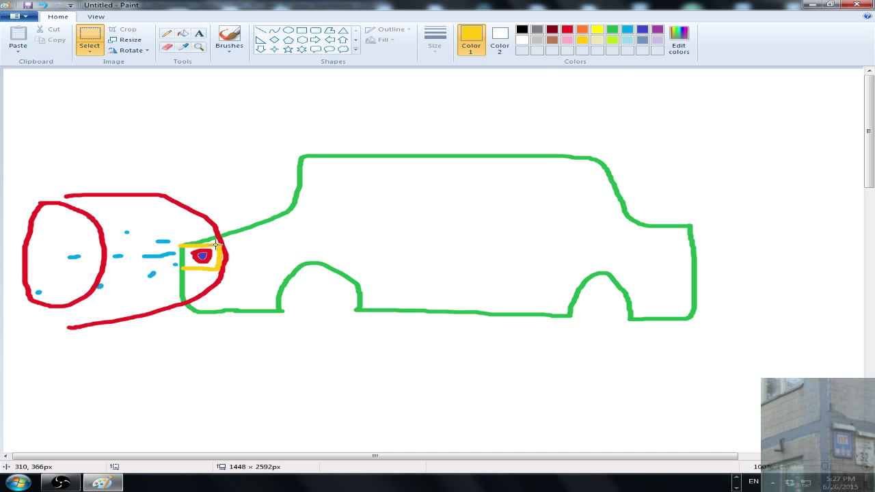
pyautogui.moveTo(218, 268)
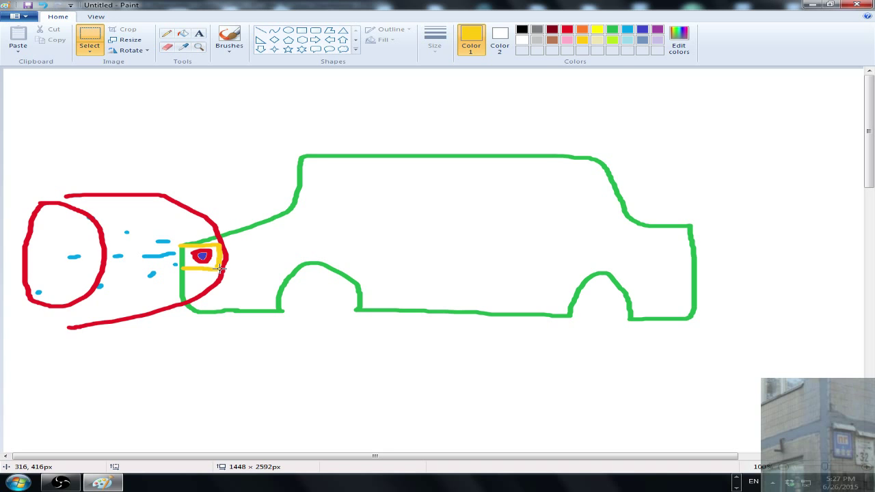
pyautogui.moveTo(224, 248)
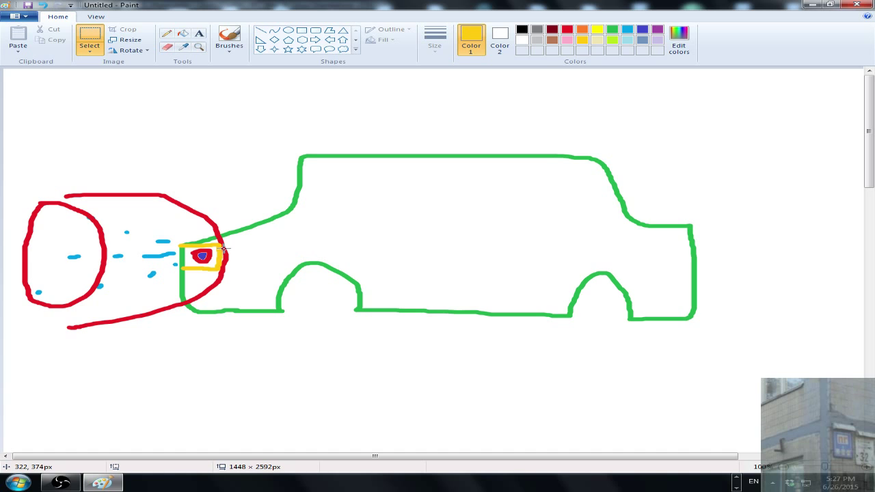
pyautogui.moveTo(194, 255)
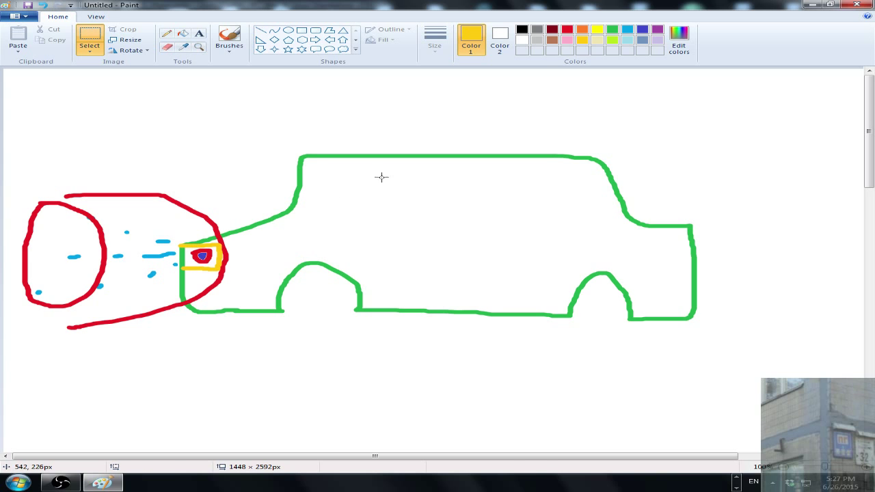
pyautogui.moveTo(604, 297)
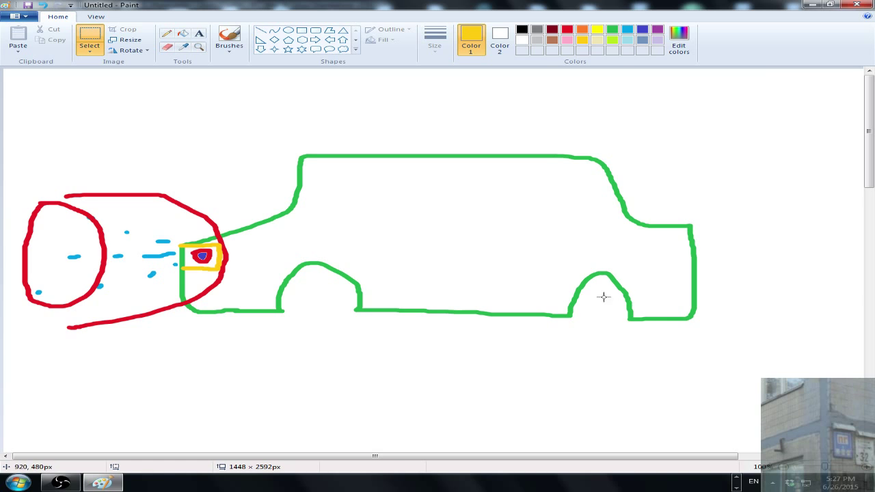
pyautogui.moveTo(586, 202)
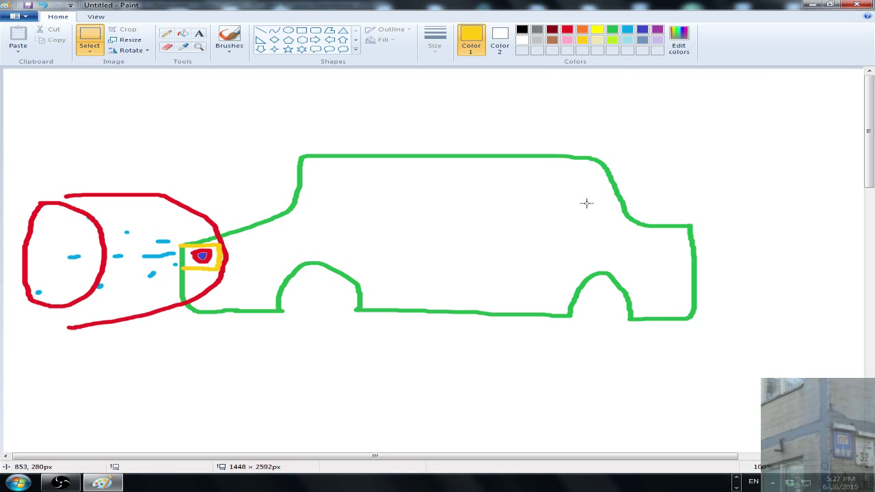
pyautogui.moveTo(197, 254)
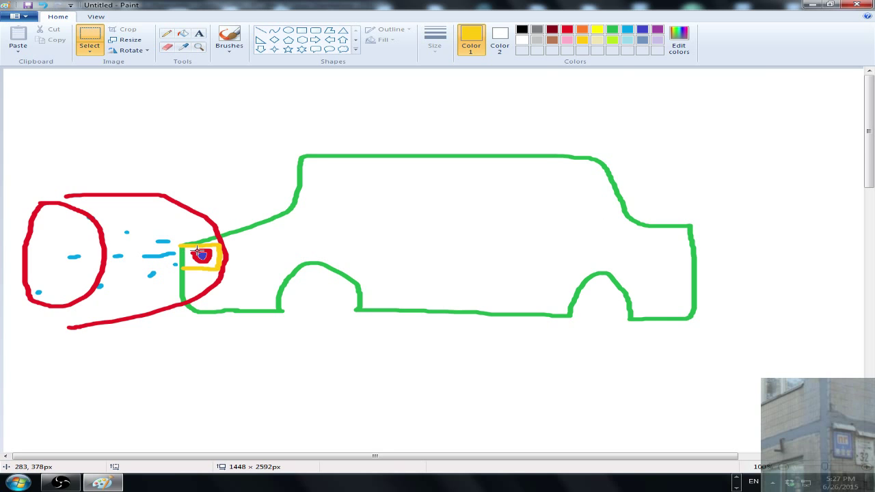
pyautogui.click(126, 481)
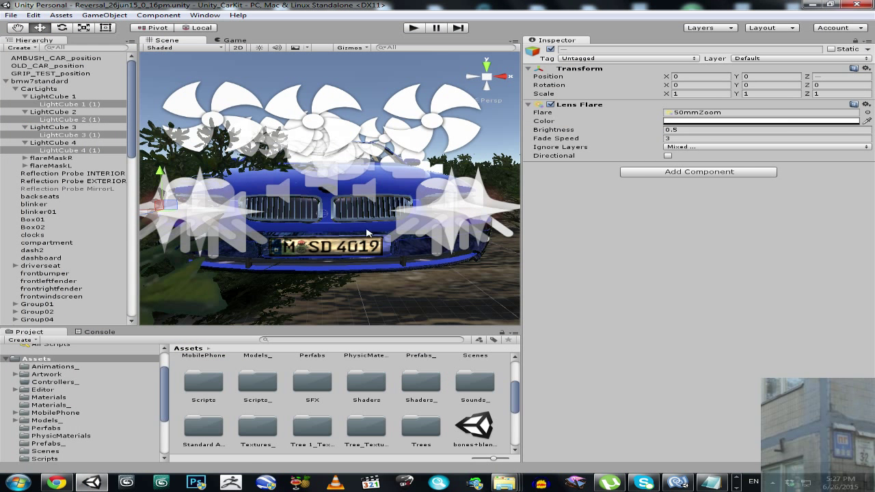
pyautogui.moveTo(571, 111)
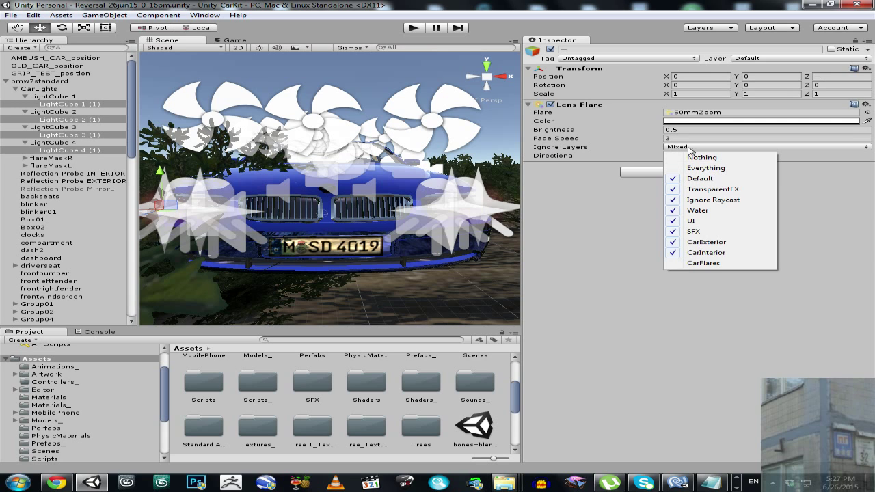
pyautogui.moveTo(702, 262)
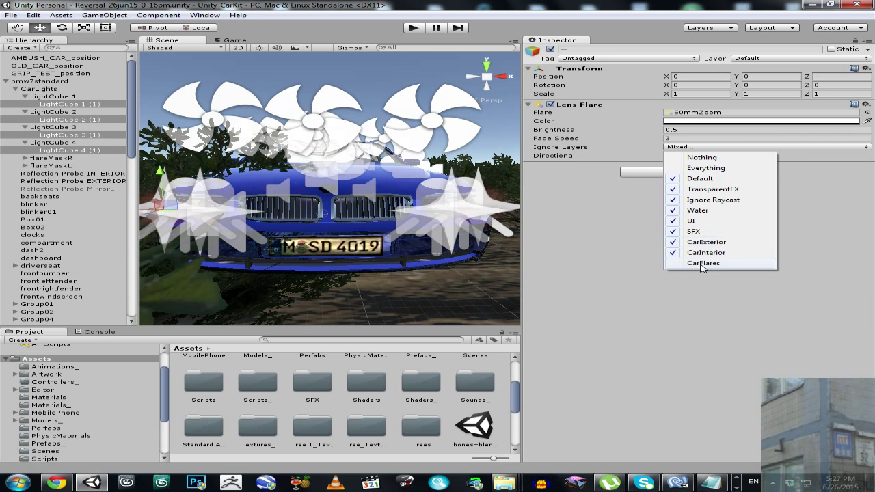
# - Tick CarFlares in the Lens Flare's Ignore Layers and head to Project Settings
pyautogui.click(702, 263)
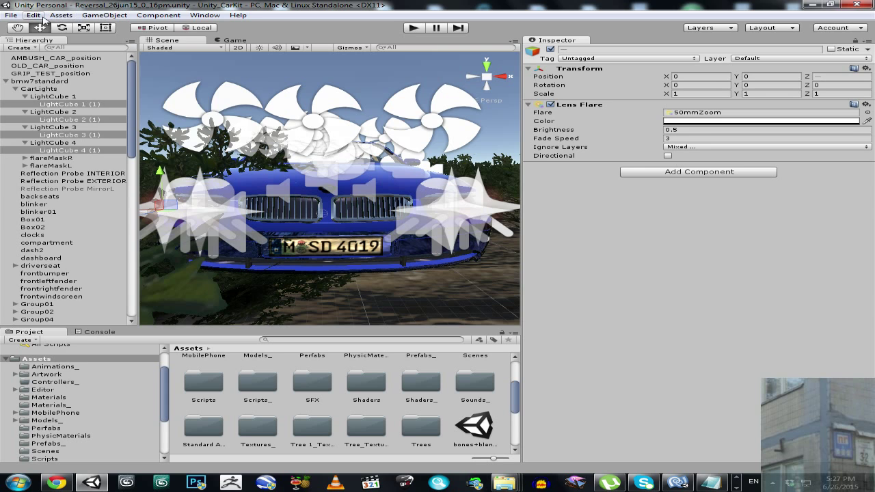
pyautogui.click(33, 14)
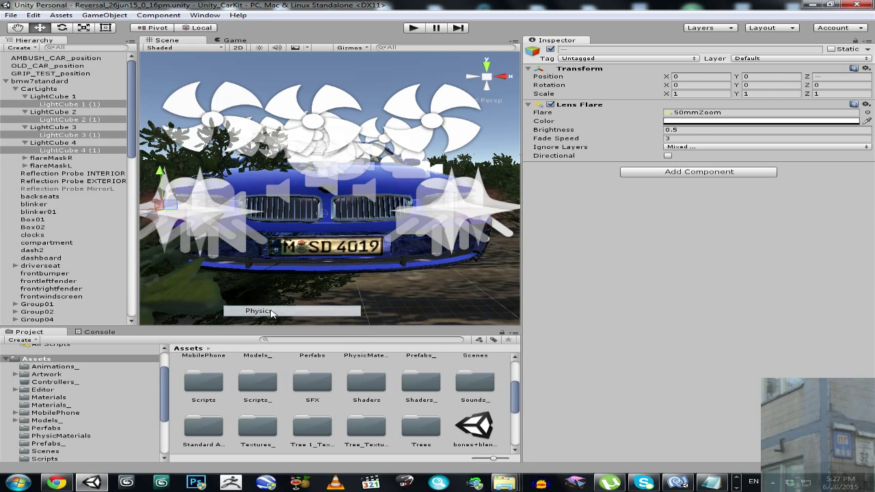
# - Show the PhysicsManager's Layer Collision Matrix with the CarFlares row colliding with nothing
pyautogui.click(258, 312)
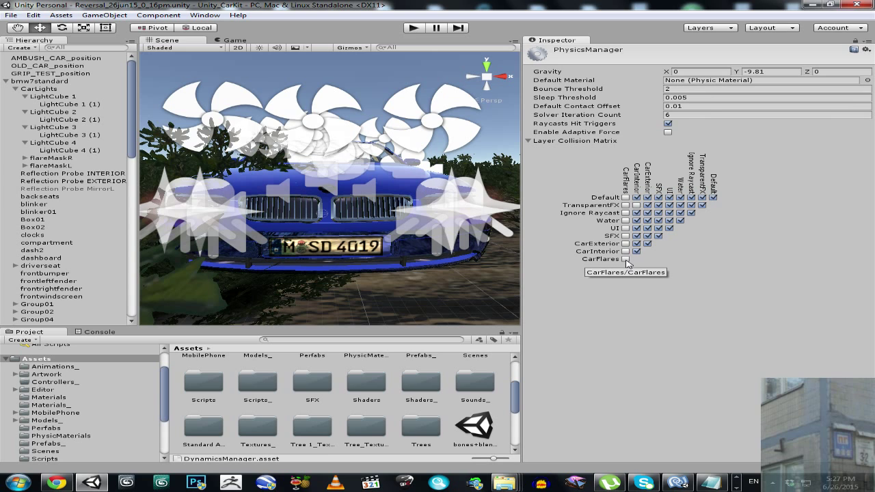
pyautogui.moveTo(626, 205)
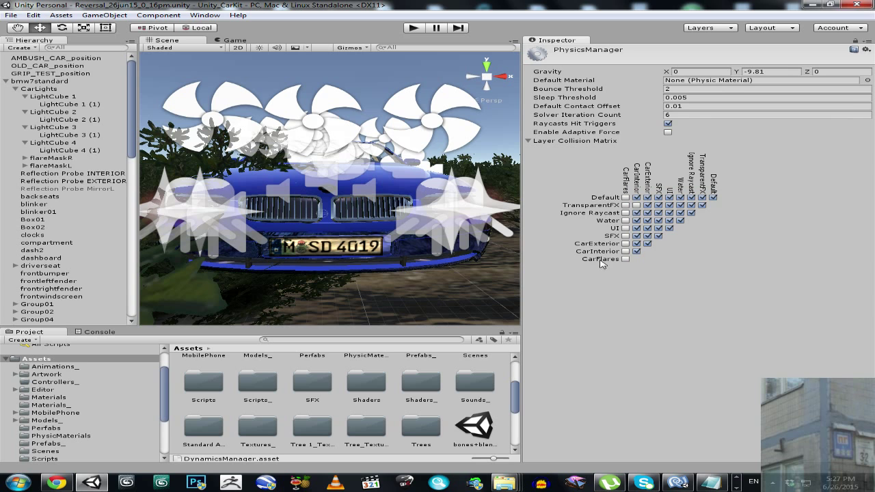
pyautogui.moveTo(164, 213)
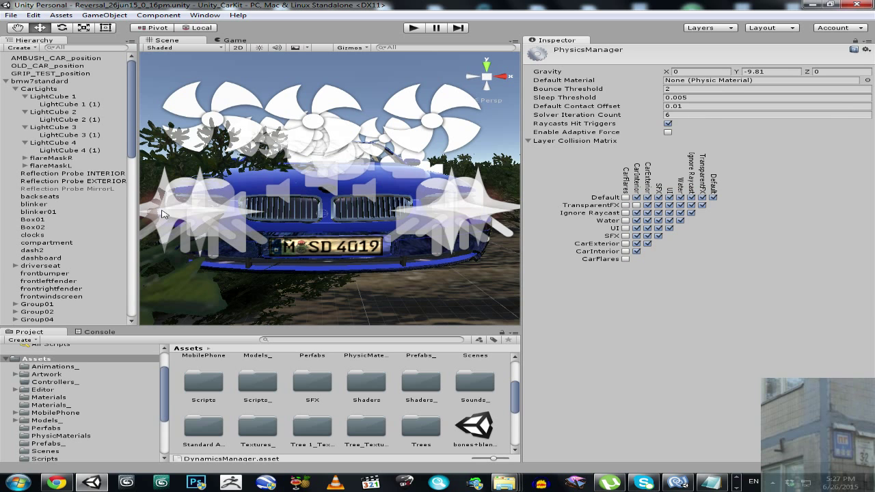
pyautogui.moveTo(443, 208)
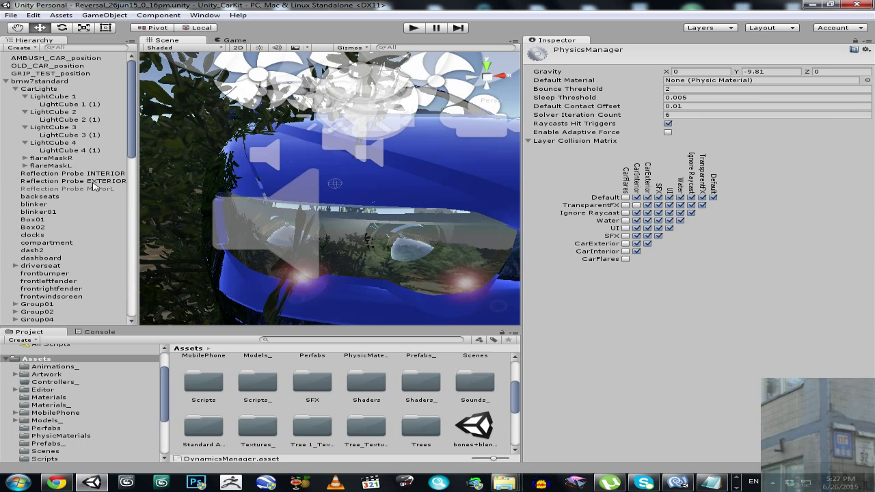
# - Select flareMask's Cube children on CarFlares, disable their Mesh Renderer and inspect the headlights
pyautogui.click(46, 158)
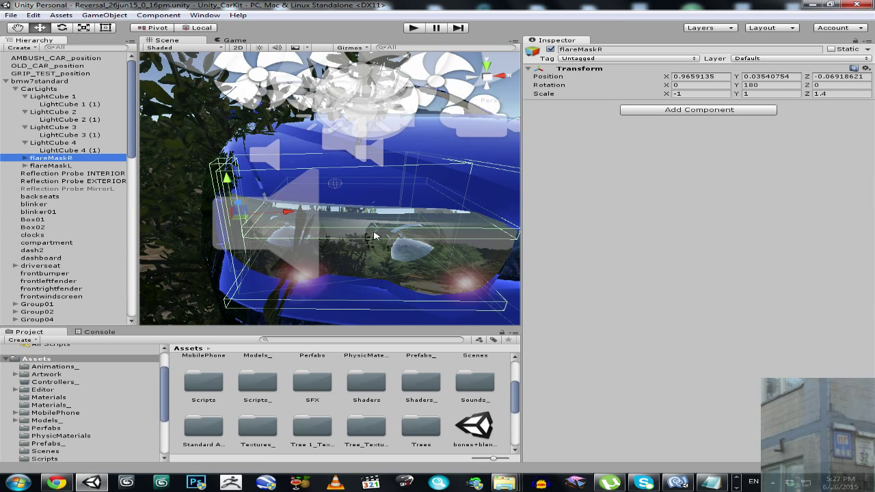
pyautogui.click(19, 159)
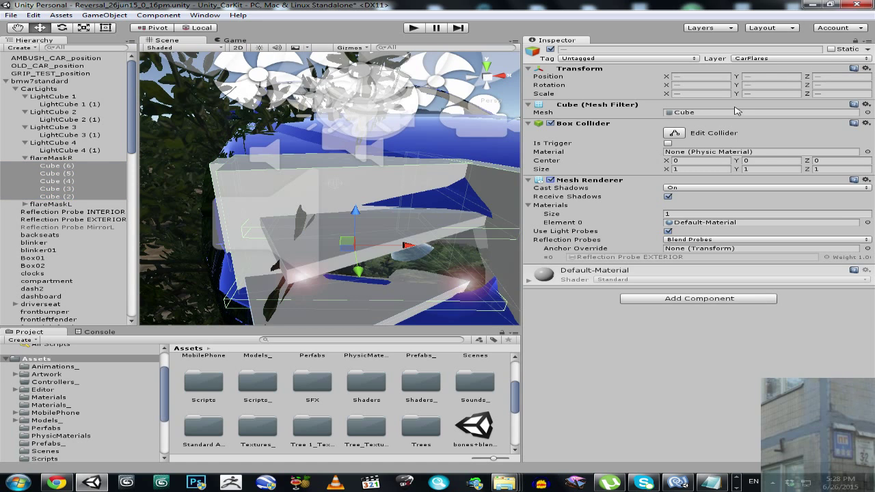
pyautogui.moveTo(413, 213)
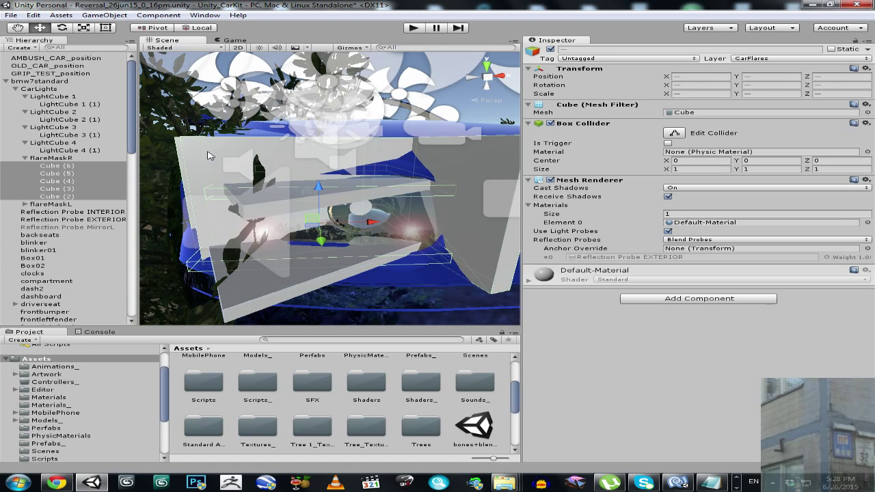
pyautogui.moveTo(486, 178)
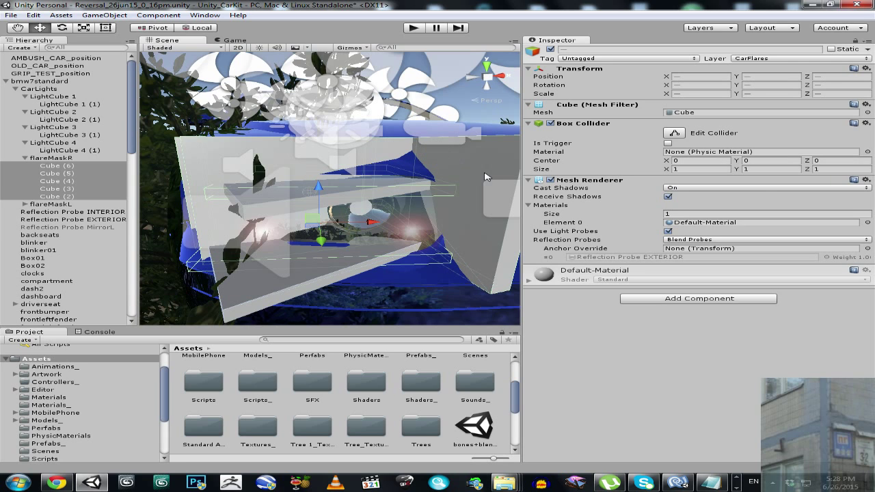
pyautogui.moveTo(369, 186)
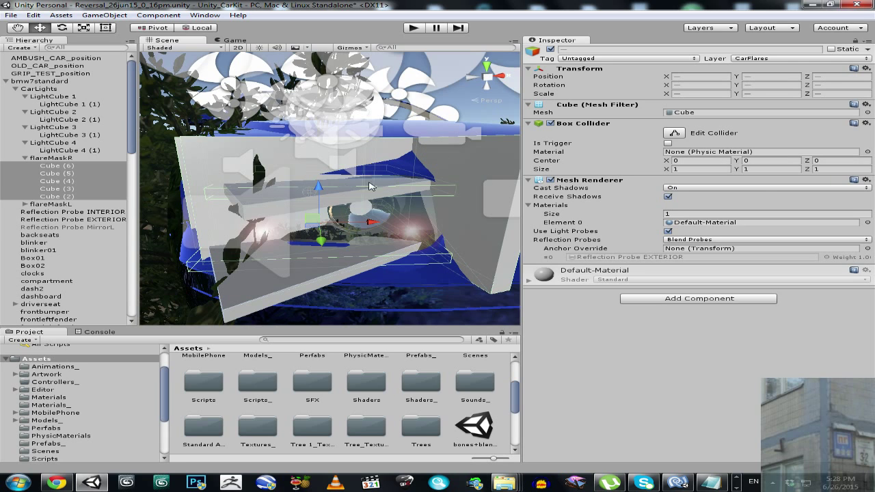
pyautogui.moveTo(248, 283)
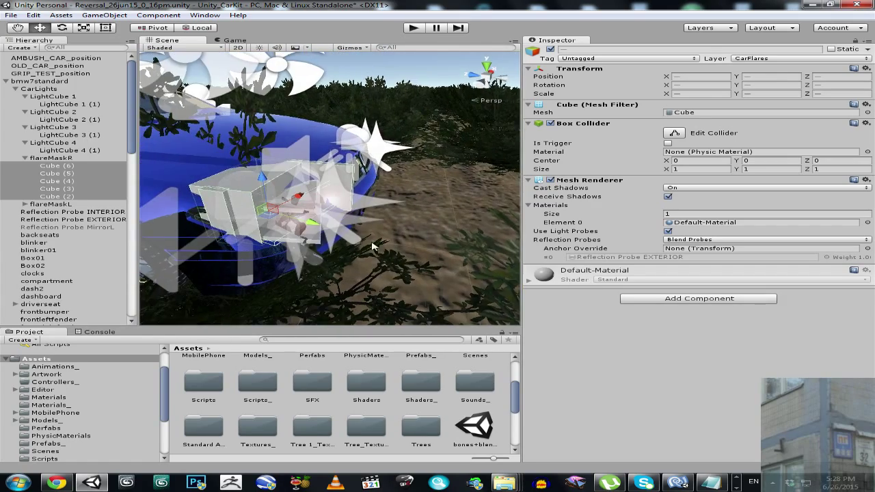
pyautogui.moveTo(371, 246); pyautogui.dragTo(325, 218)
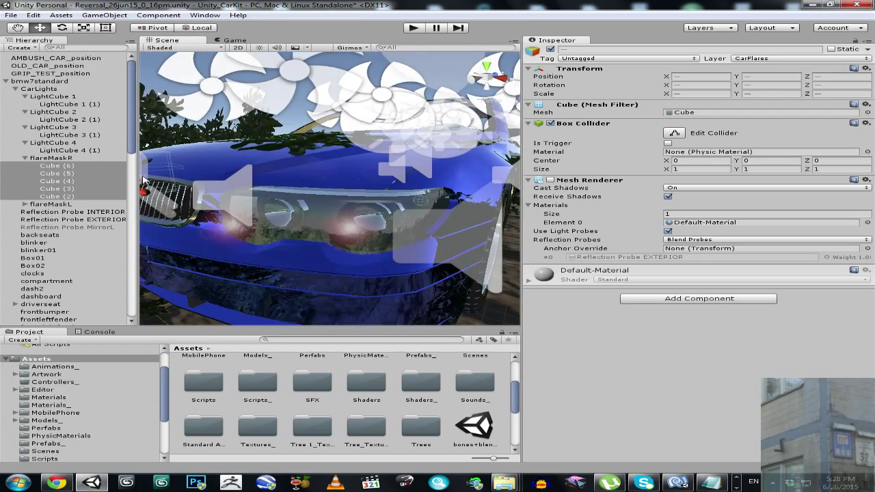
pyautogui.click(52, 158)
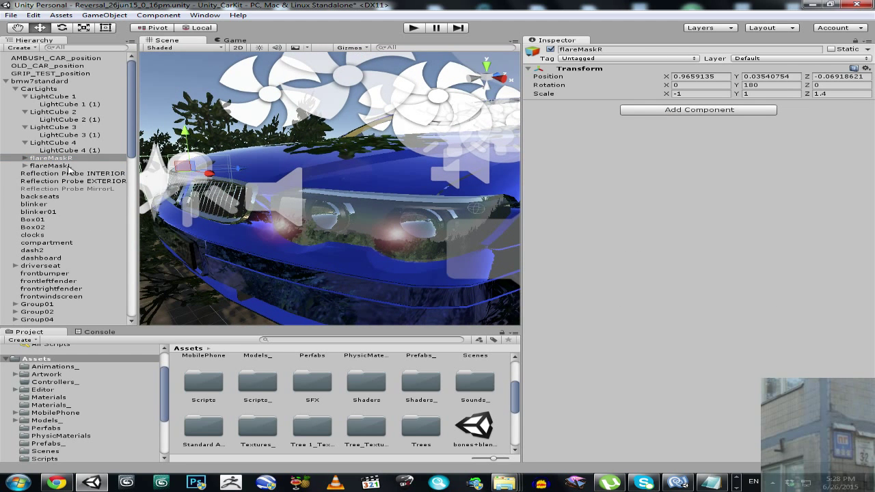
pyautogui.click(50, 165)
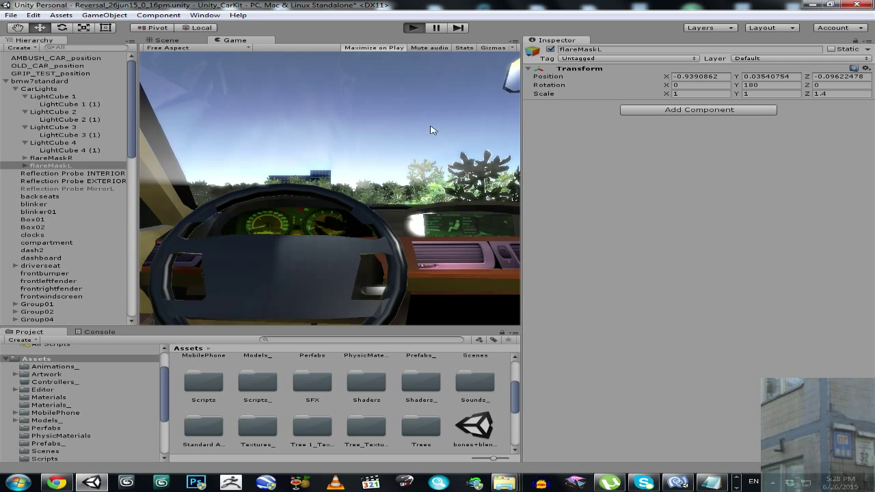
pyautogui.moveTo(361, 238)
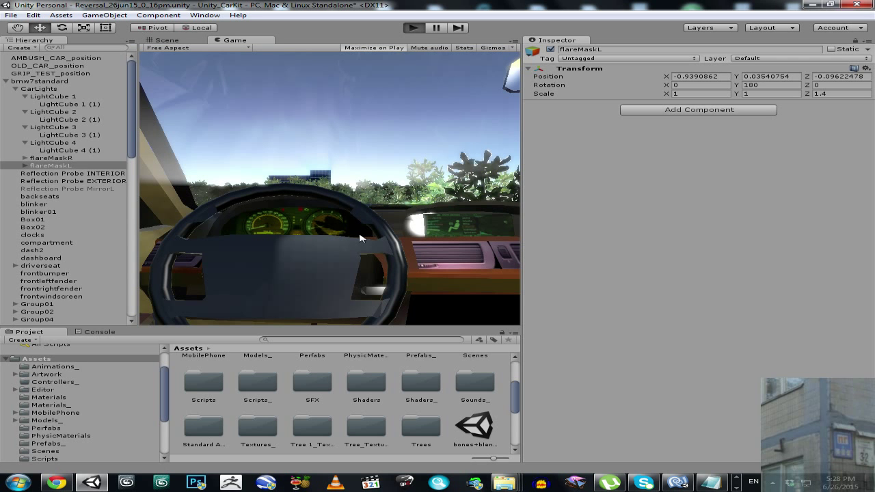
# - Enter play mode maximised to view the cockpit with the flares hidden
pyautogui.click(413, 28)
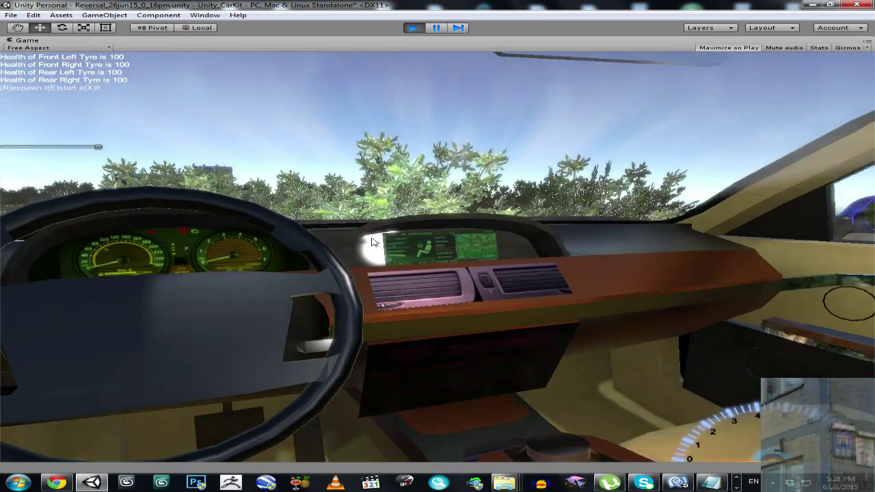